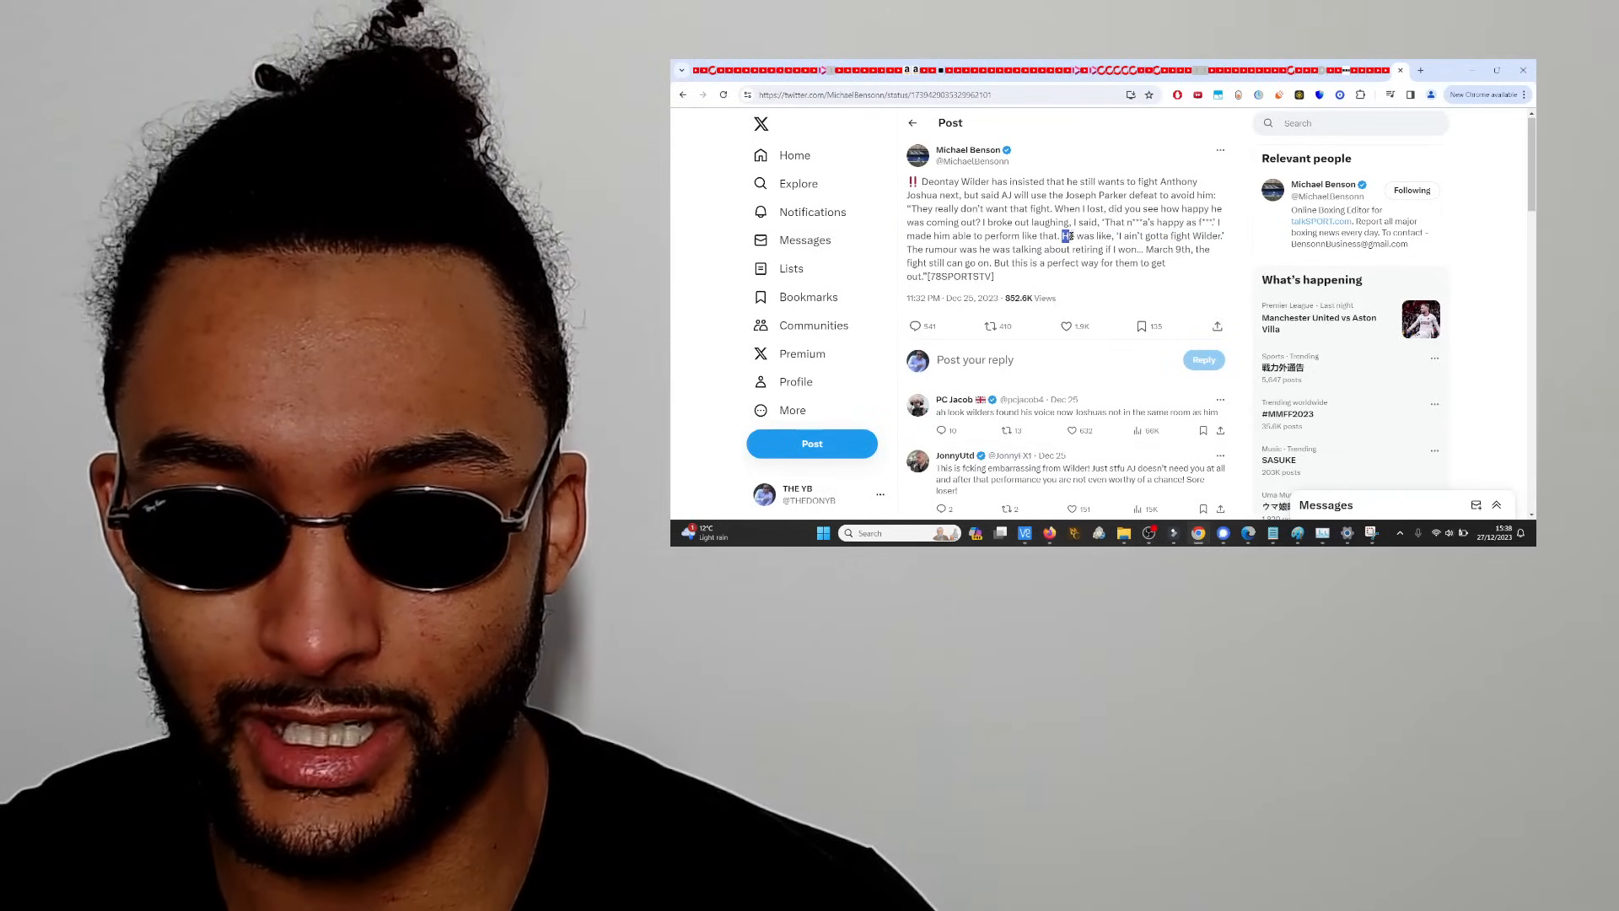
# Highlight the post sentences from "He was like…" through "…the fight still can go on. But".
pyautogui.moveTo(1061, 235); pyautogui.dragTo(967, 262)
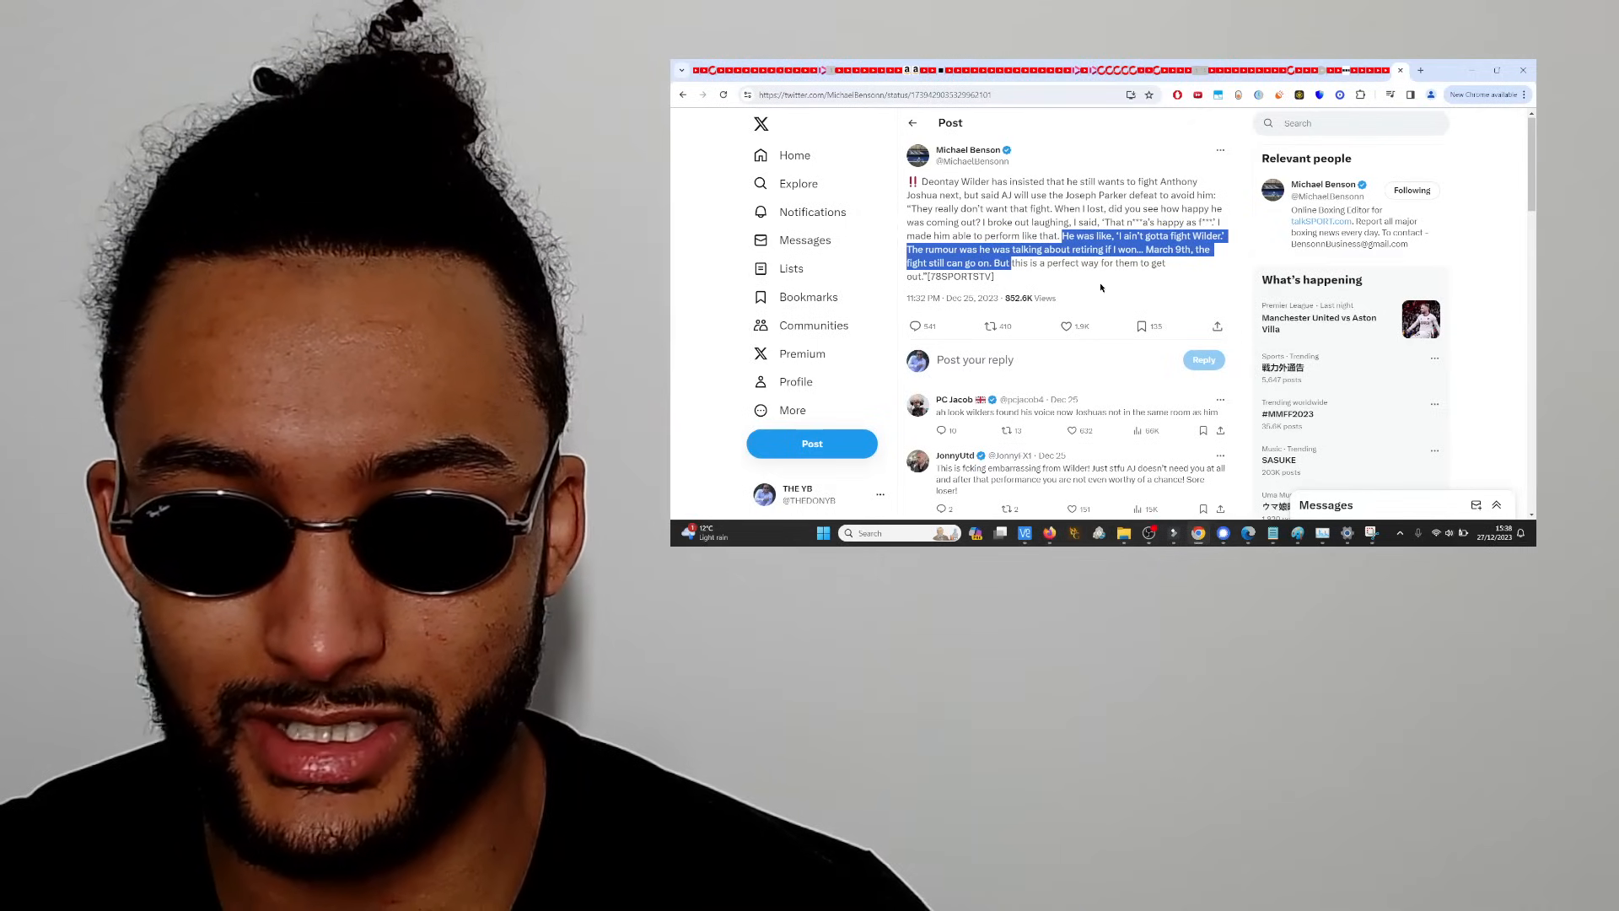
pyautogui.moveTo(1176, 505)
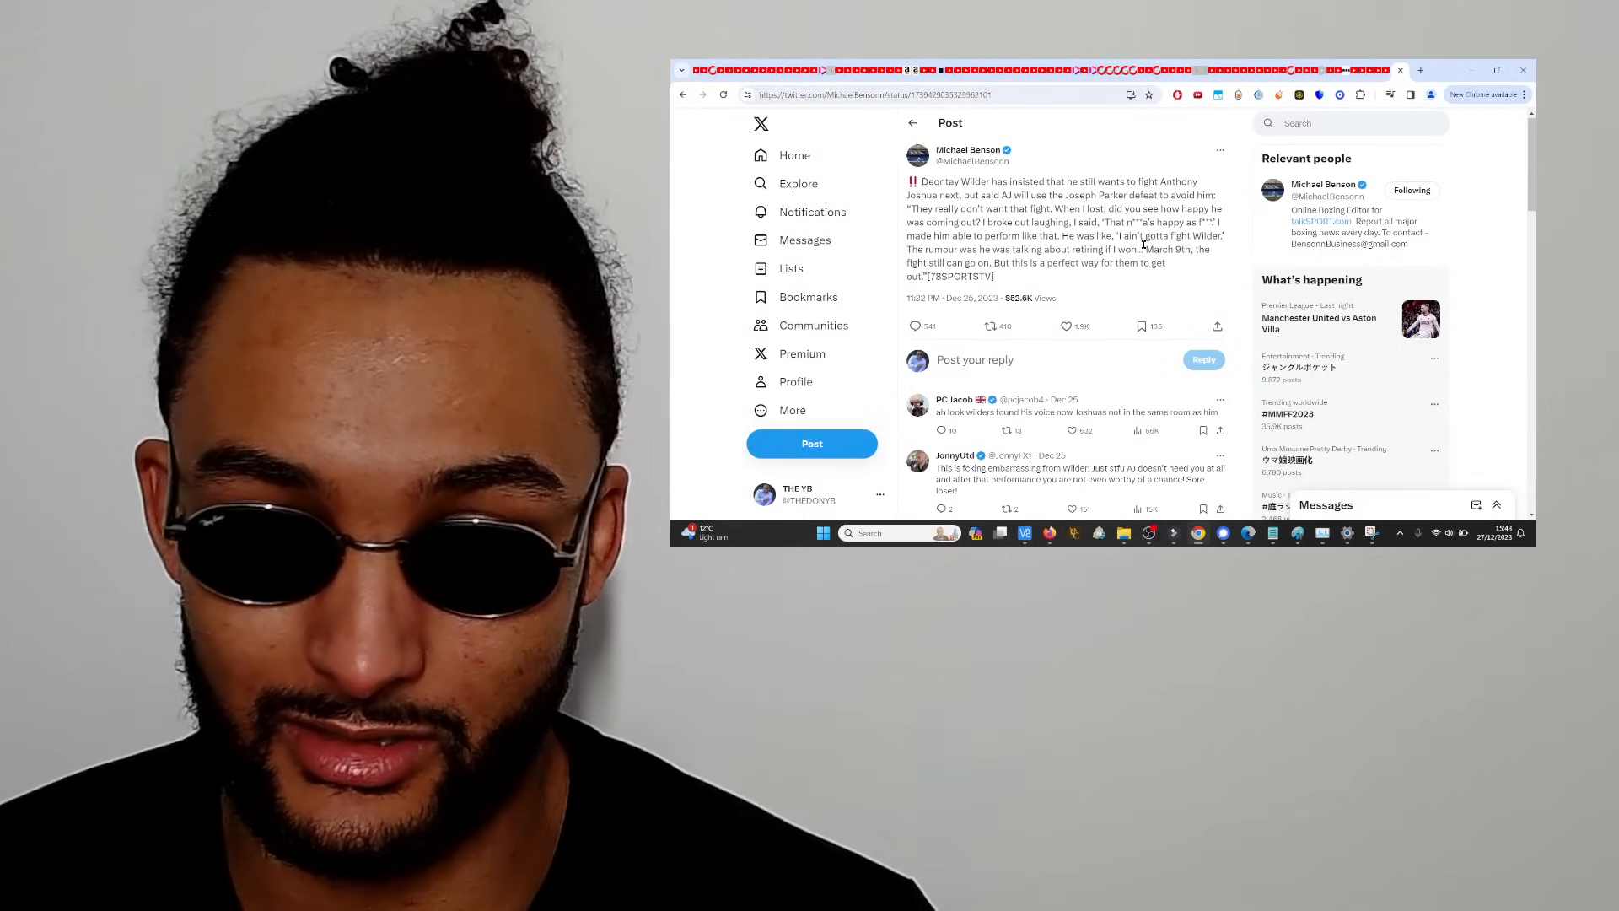
pyautogui.doubleClick(1167, 250)
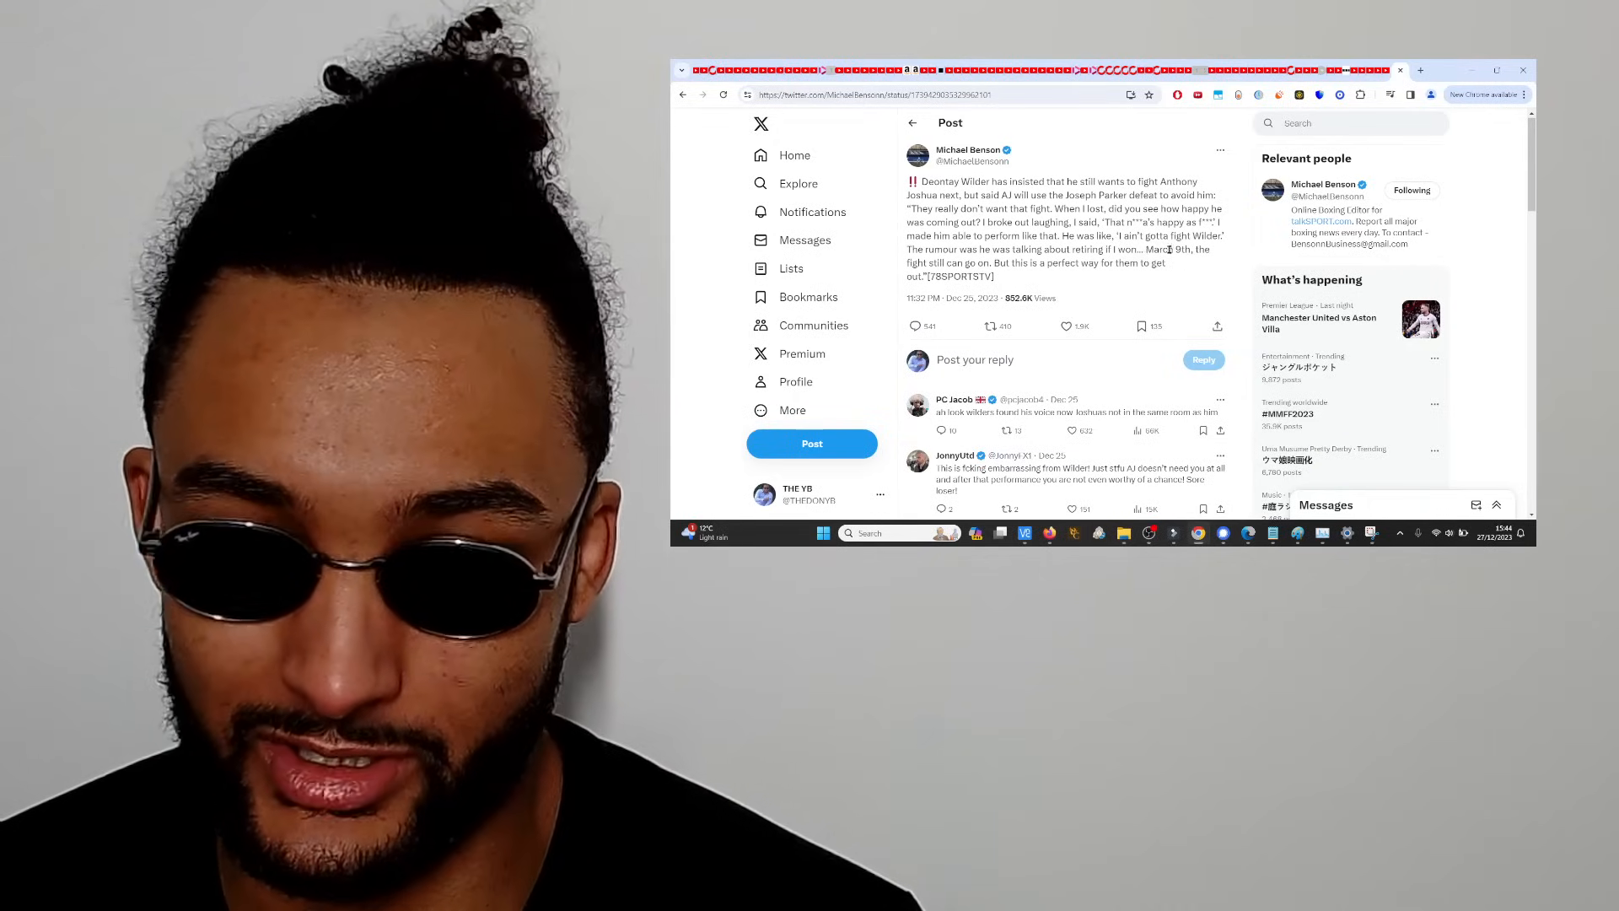
pyautogui.doubleClick(1156, 249)
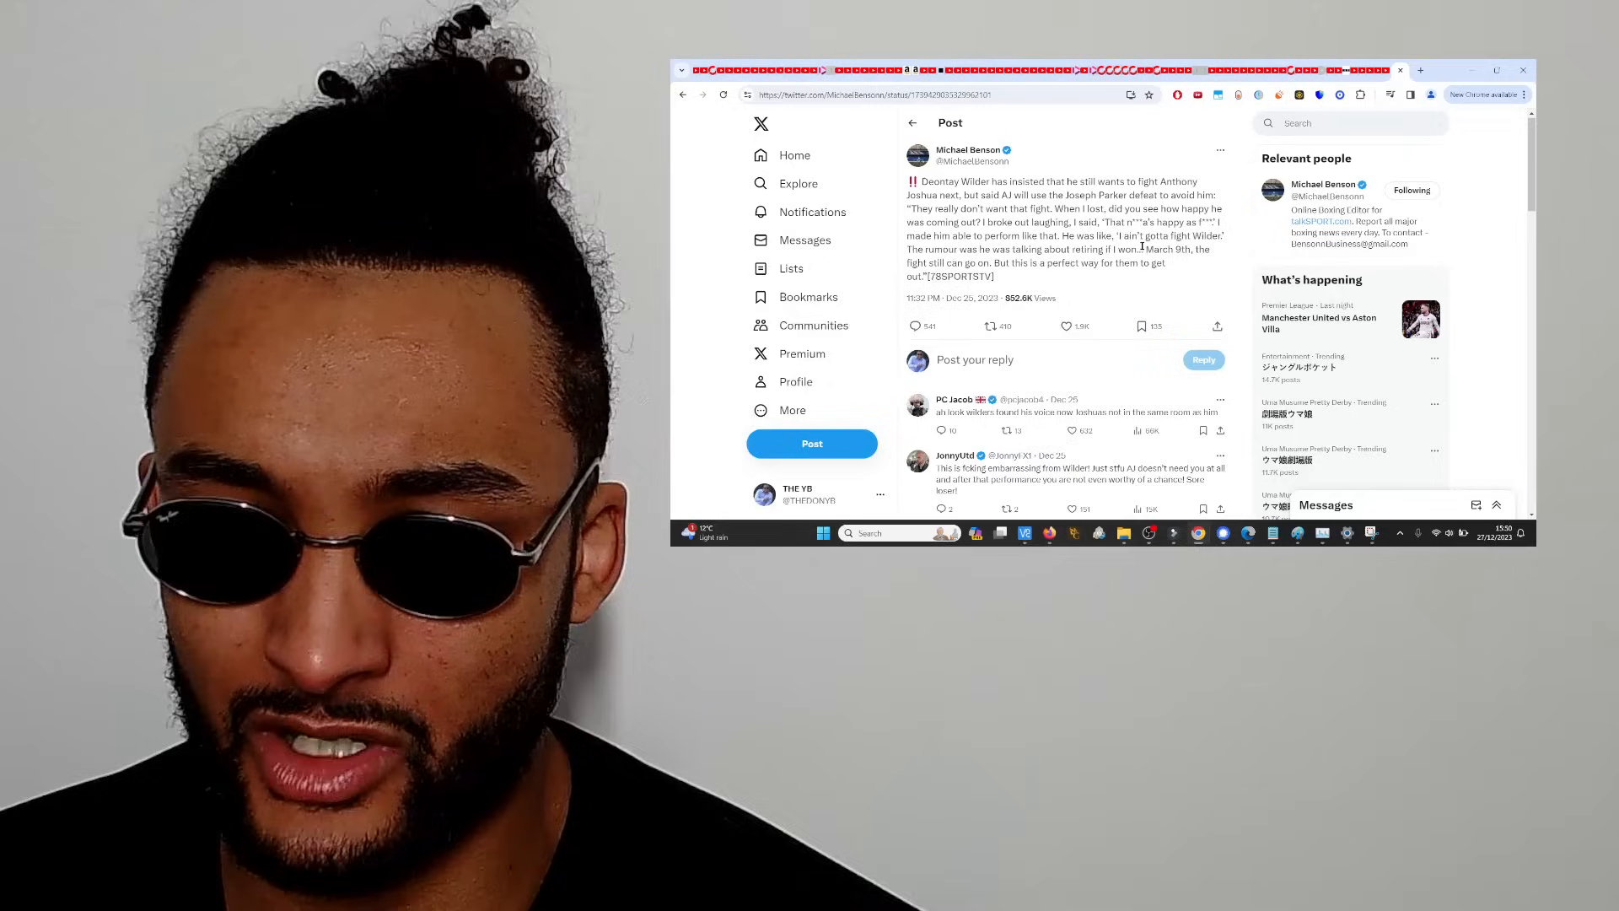
# Highlight a line of the post text, then select the word "TSTV" at its end.
pyautogui.moveTo(1144, 249); pyautogui.dragTo(983, 263)
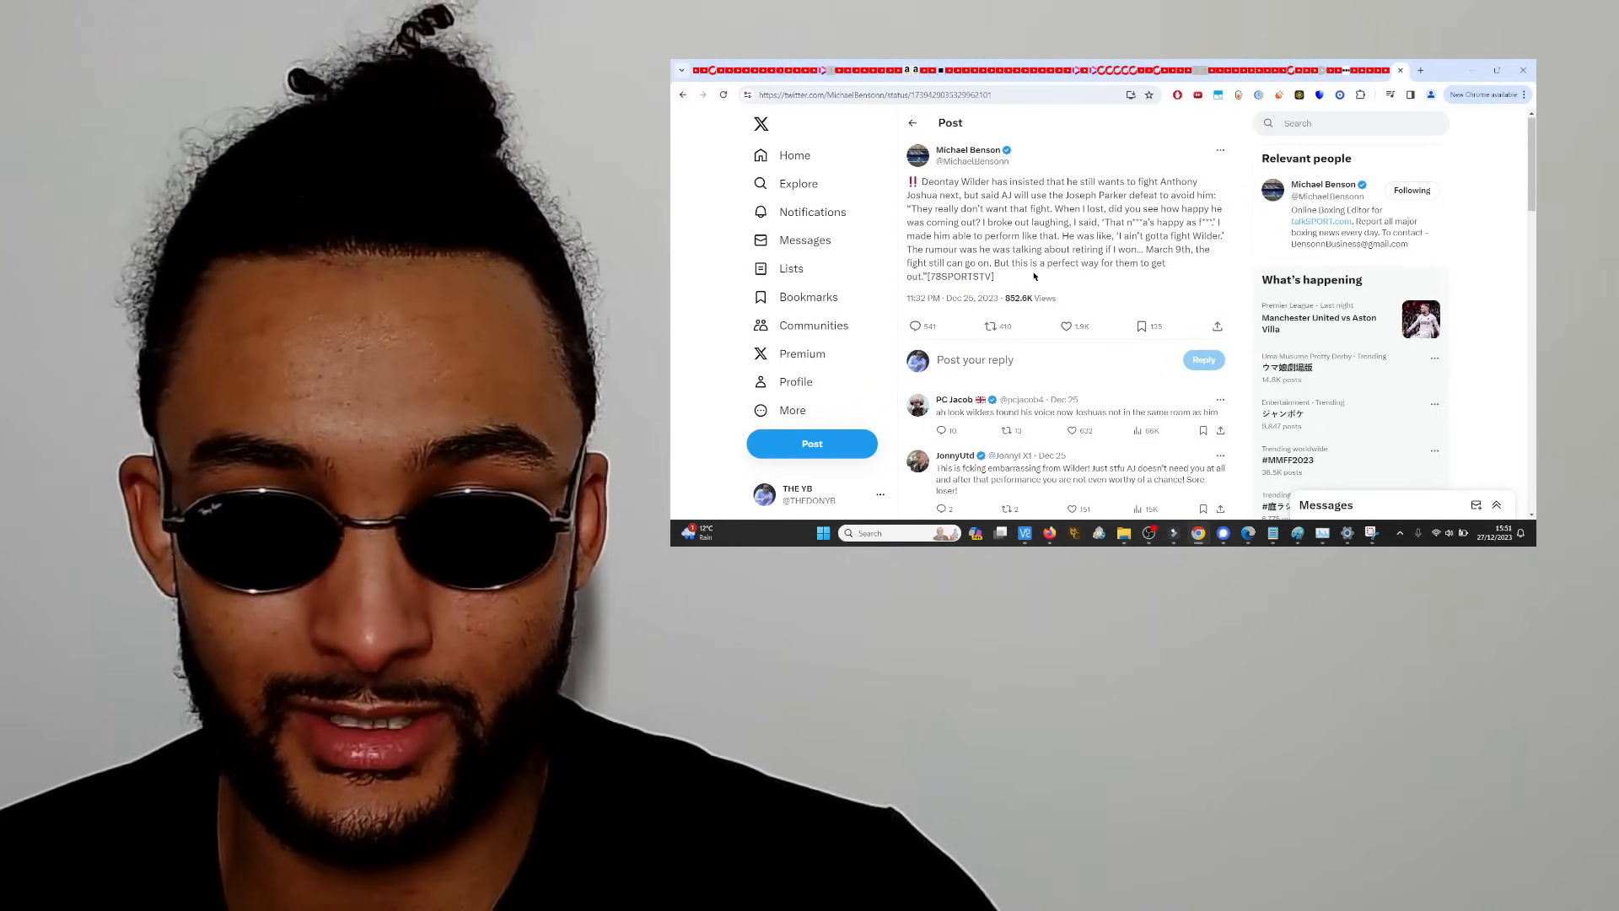
pyautogui.doubleClick(975, 277)
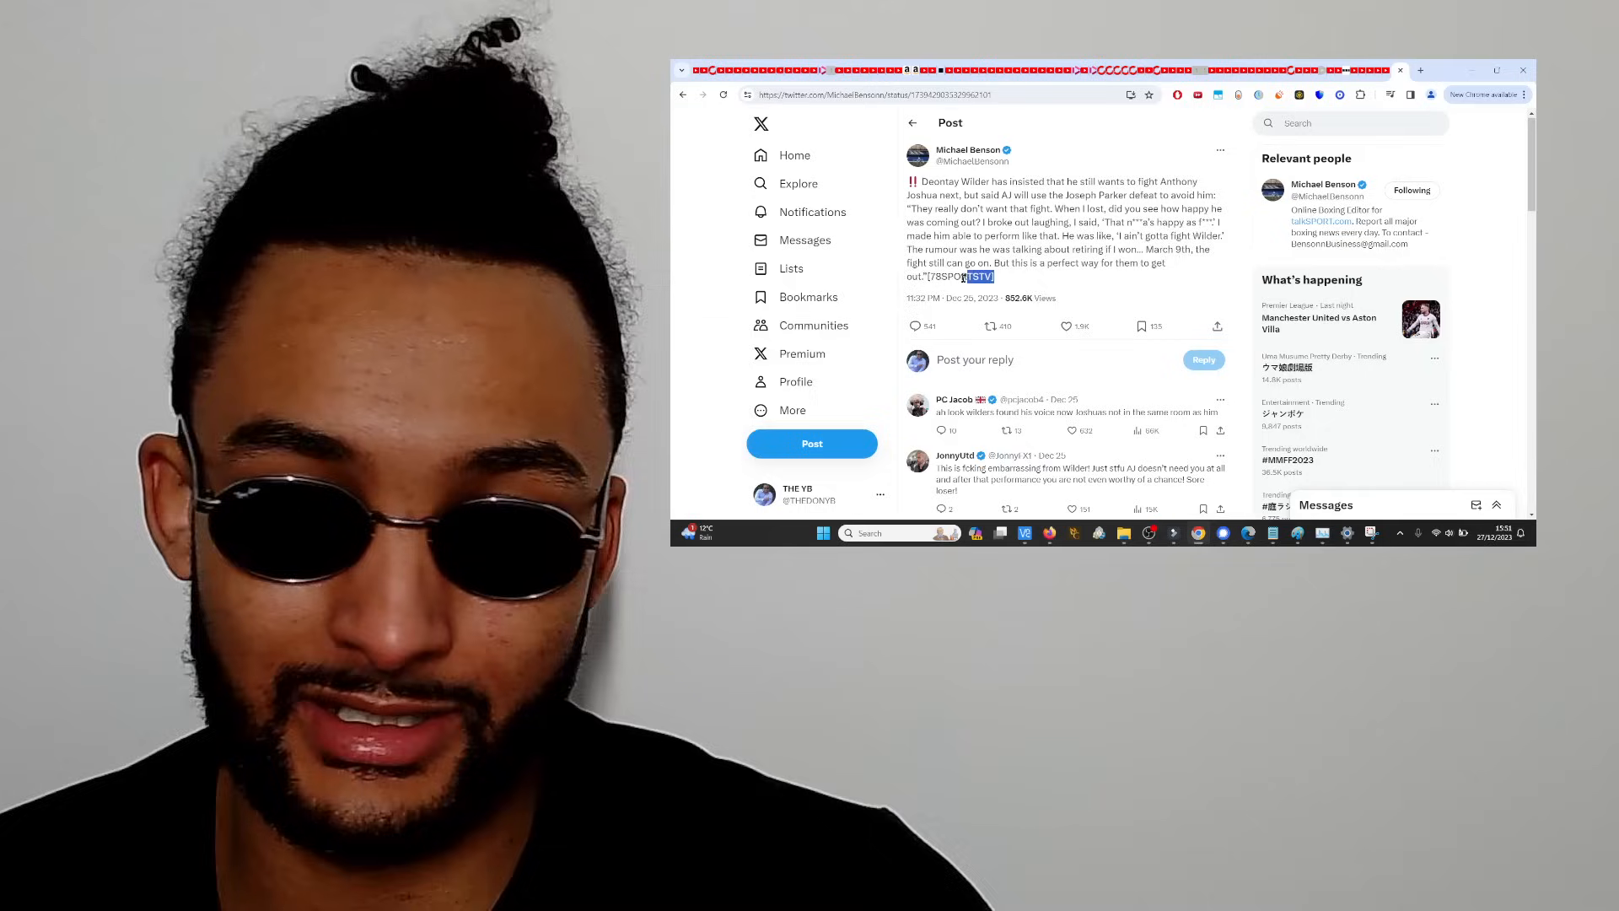